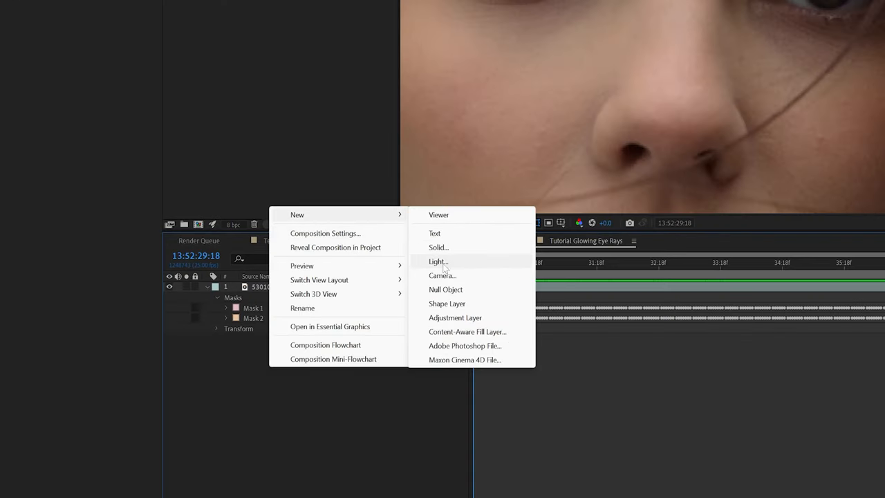
Add a new white 1920x1080 full-frame solid layer.
{"action": "left_click", "coordinate": [439, 248]}
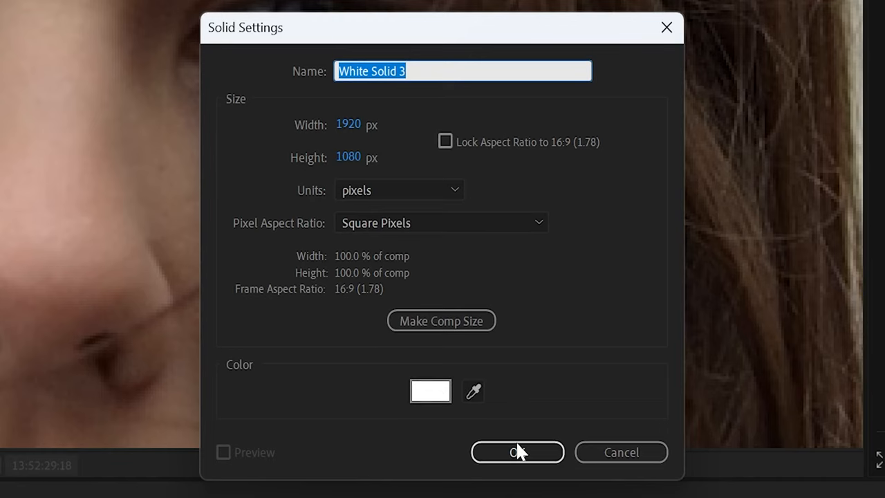
{"action": "left_click", "coordinate": [517, 452]}
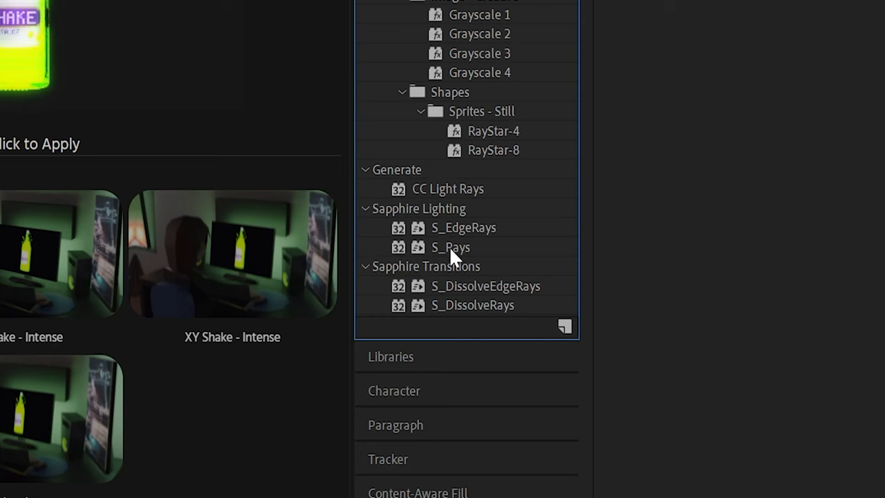
Apply S_Rays to the white solid and position its center between the eyes.
{"action": "left_click", "coordinate": [450, 247]}
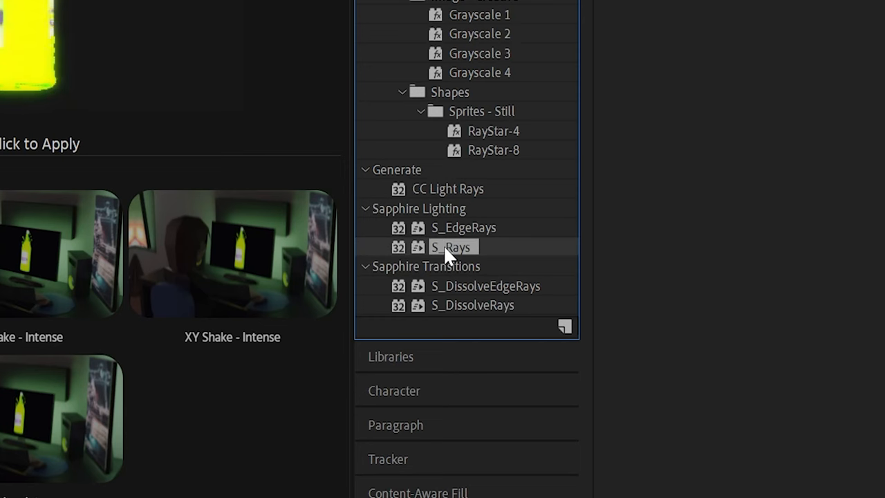
{"action": "double_click", "coordinate": [451, 247]}
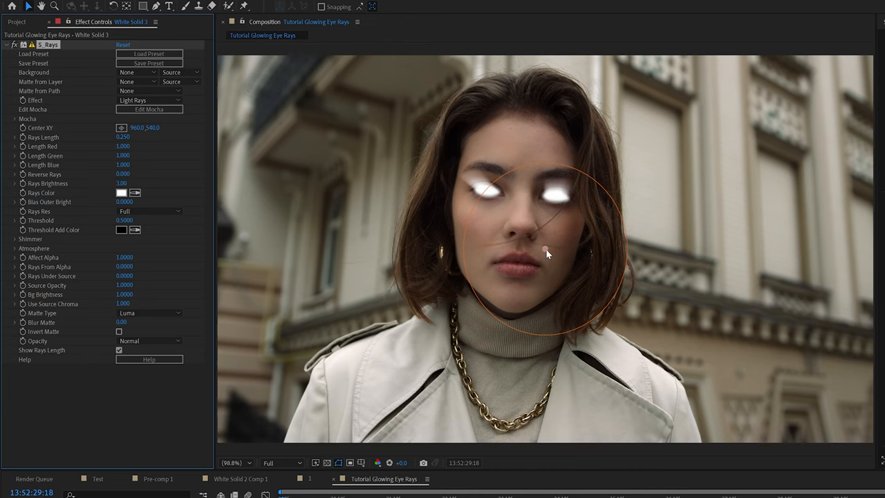
{"action": "left_click_drag", "start_coordinate": [547, 251], "coordinate": [524, 199]}
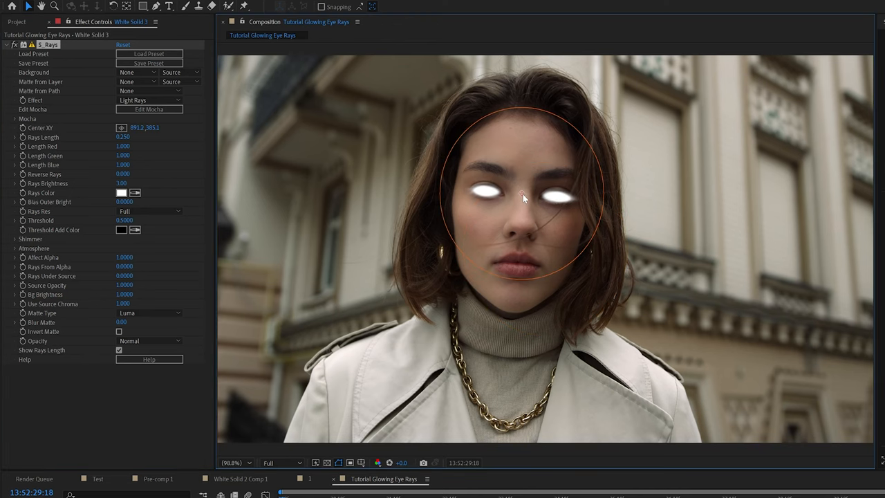
{"action": "left_click_drag", "start_coordinate": [522, 199], "coordinate": [522, 173]}
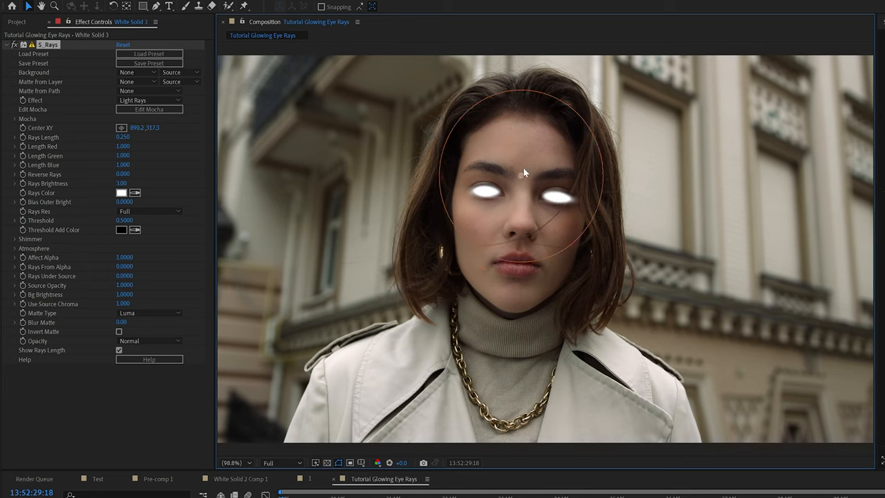
{"action": "left_click_drag", "start_coordinate": [522, 172], "coordinate": [520, 243]}
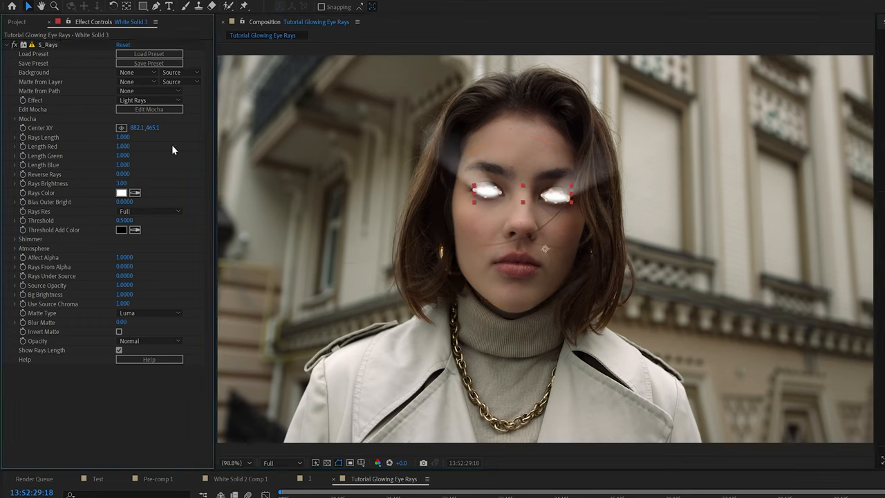
{"action": "left_click", "coordinate": [14, 238]}
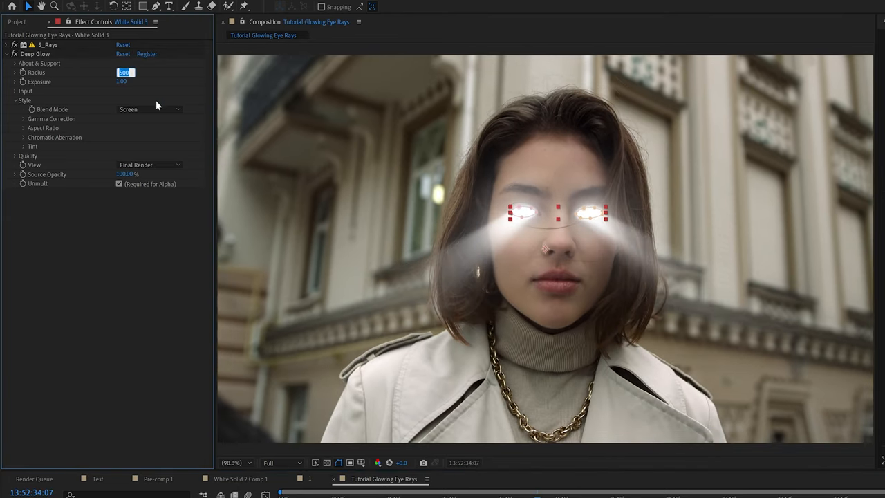
Set the Deep Glow radius to 150.
{"action": "type", "text": "150"}
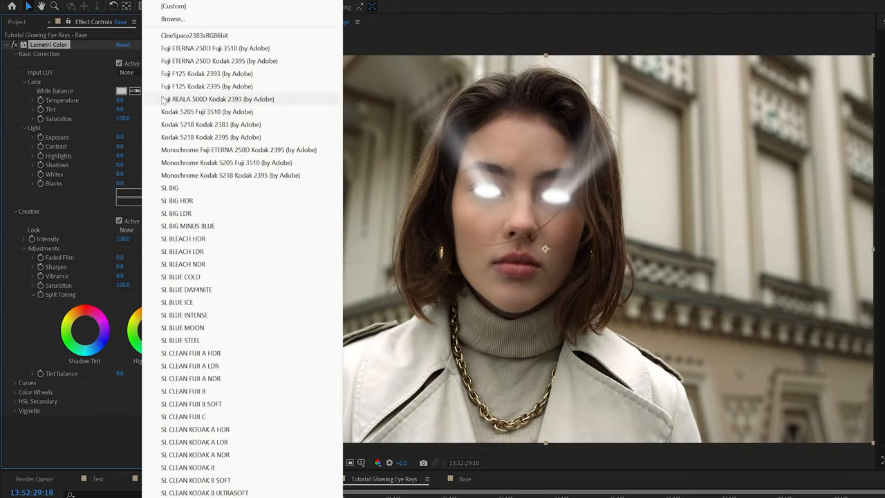
Apply the Filmic creative look and lower its intensity to 50.
{"action": "left_click", "coordinate": [173, 19]}
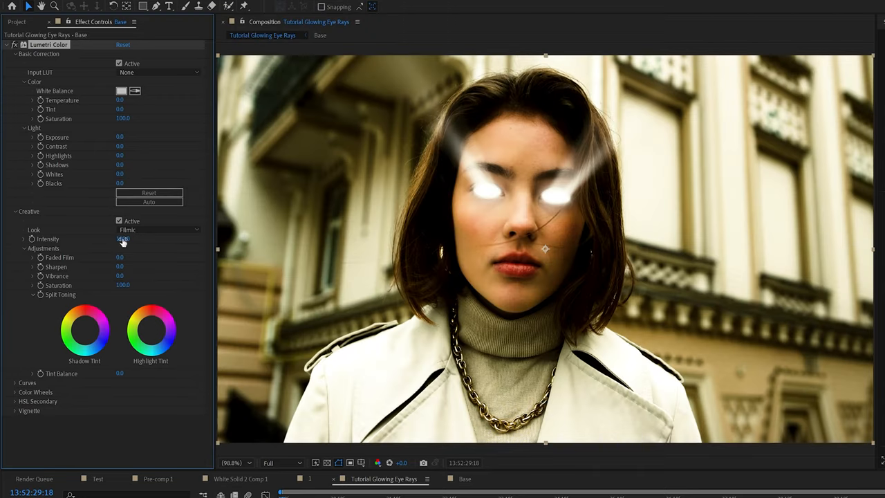
{"action": "left_click_drag", "start_coordinate": [124, 238], "coordinate": [107, 239]}
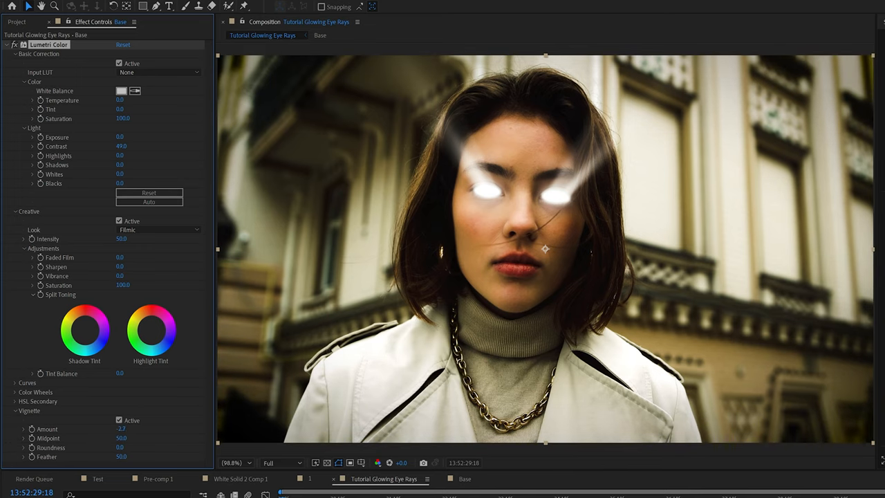
{"action": "type", "text": "dehan"}
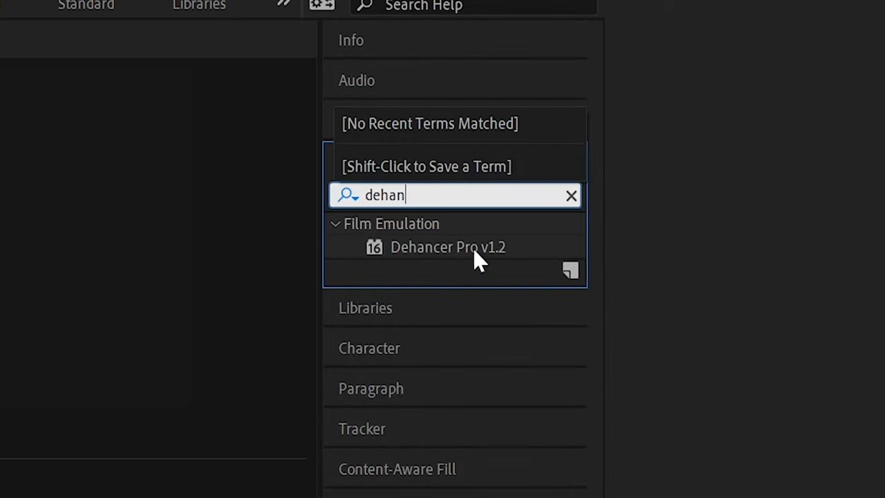
Apply Dehancer Pro v1.2 and enable its Halation.
{"action": "left_click", "coordinate": [448, 247]}
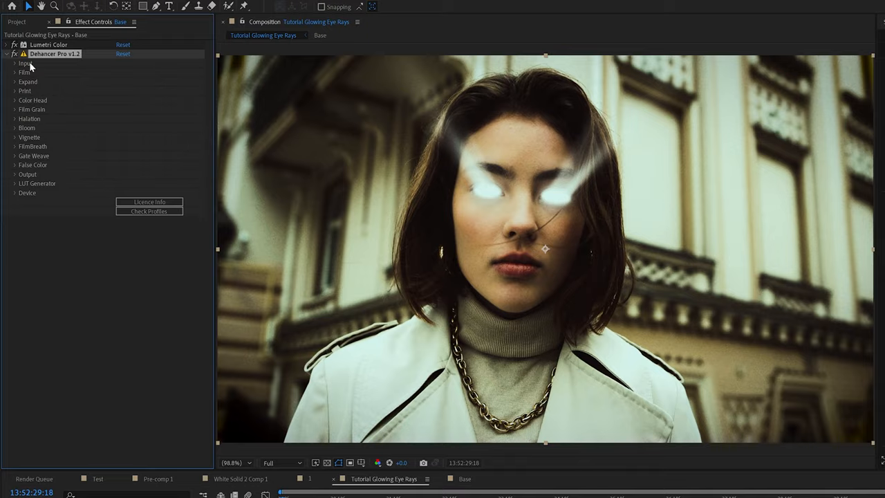
{"action": "left_click", "coordinate": [15, 73]}
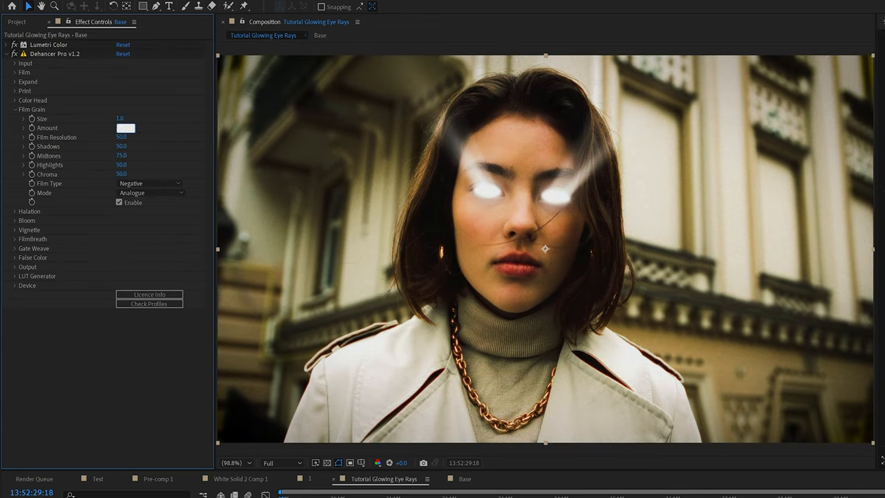
{"action": "left_click", "coordinate": [29, 118]}
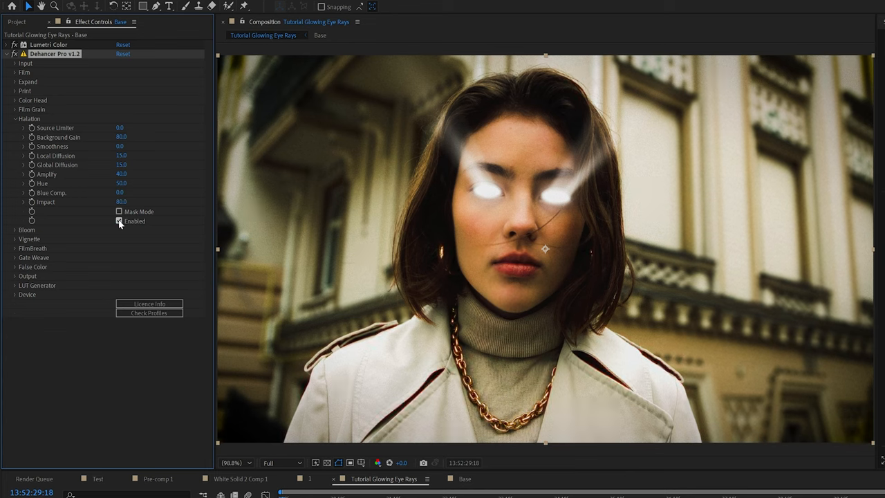
{"action": "left_click", "coordinate": [16, 118]}
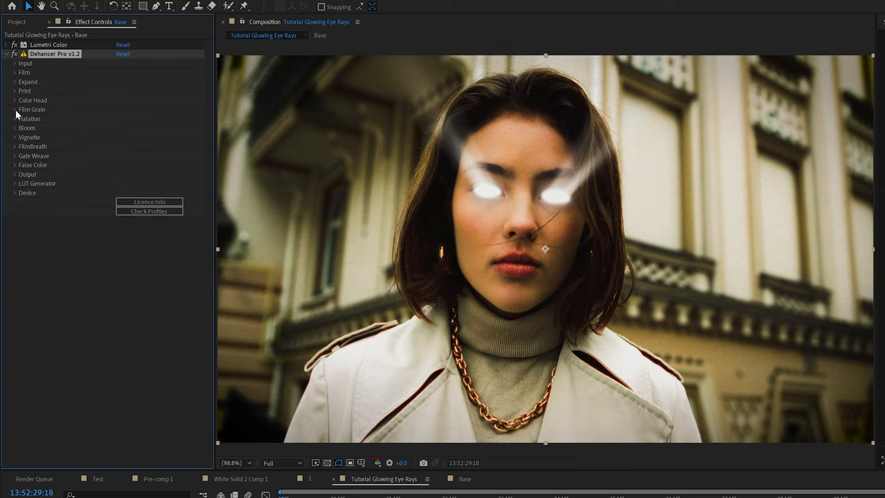
Enable Dehancer Bloom with Amplify lowered to 20 and adjust the vignette settings.
{"action": "left_click", "coordinate": [15, 128]}
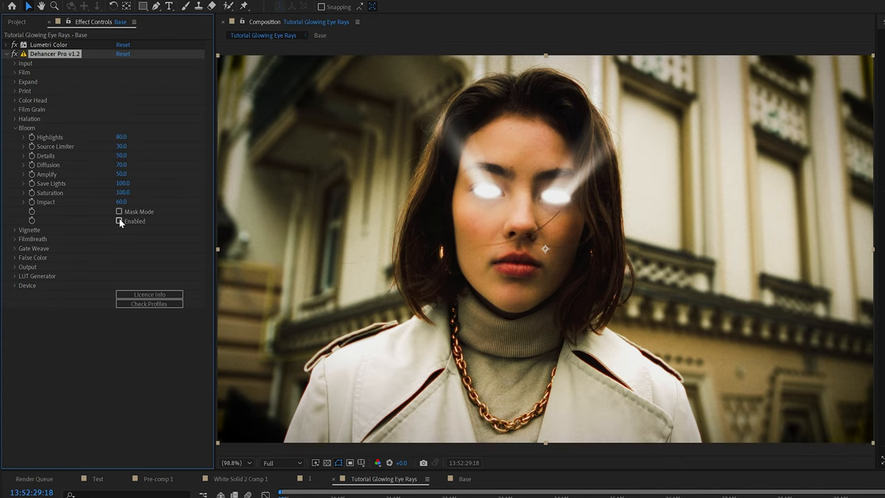
{"action": "left_click", "coordinate": [119, 212]}
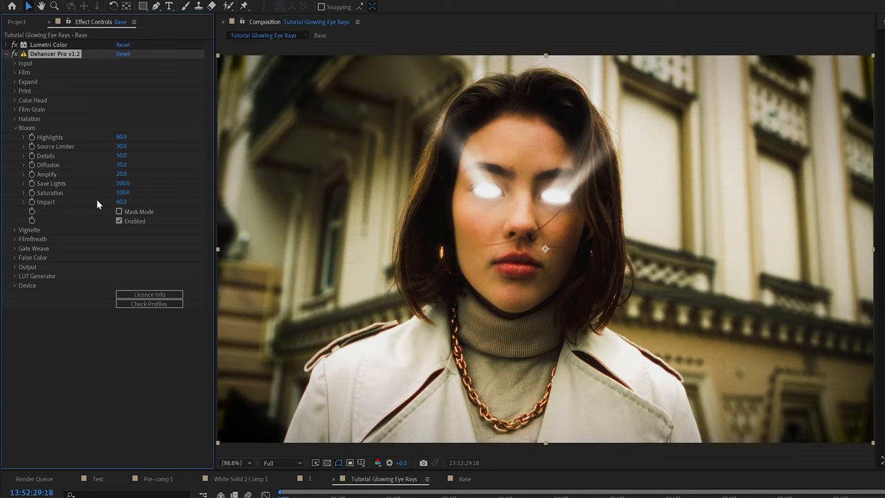
{"action": "left_click", "coordinate": [15, 128]}
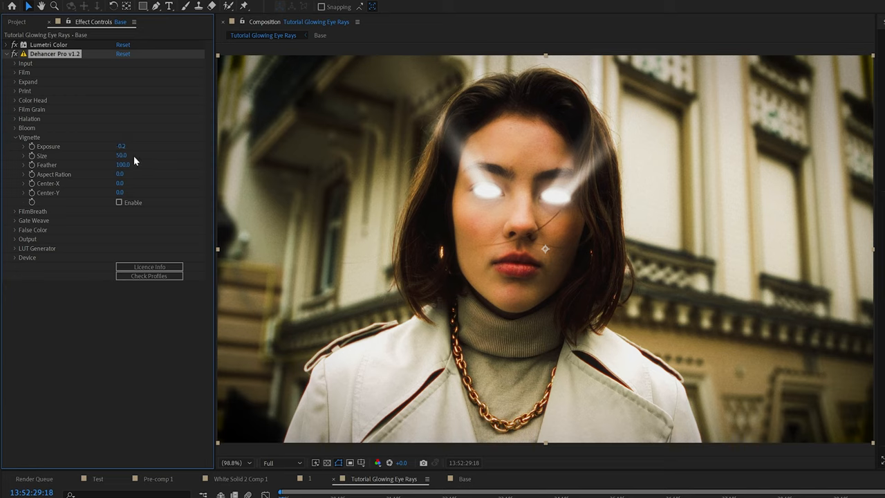
{"action": "left_click", "coordinate": [119, 202]}
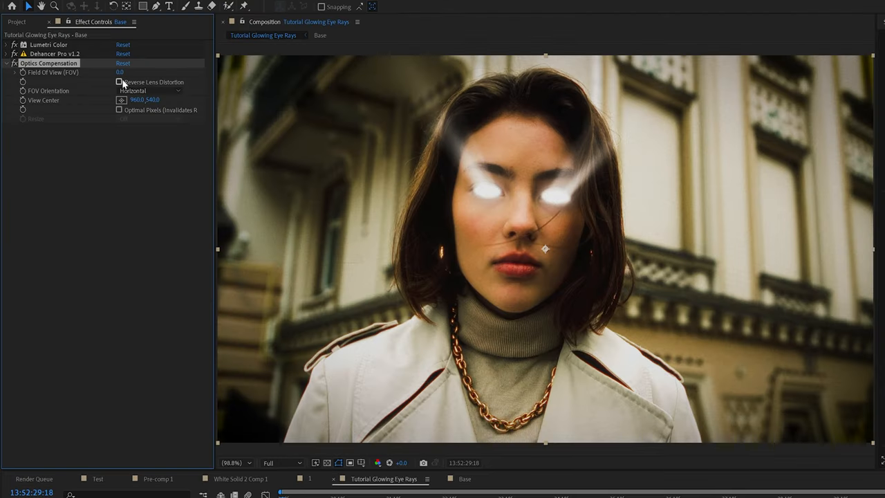
Reverse the lens distortion and raise Field of View for a strong bulge.
{"action": "left_click", "coordinate": [119, 82]}
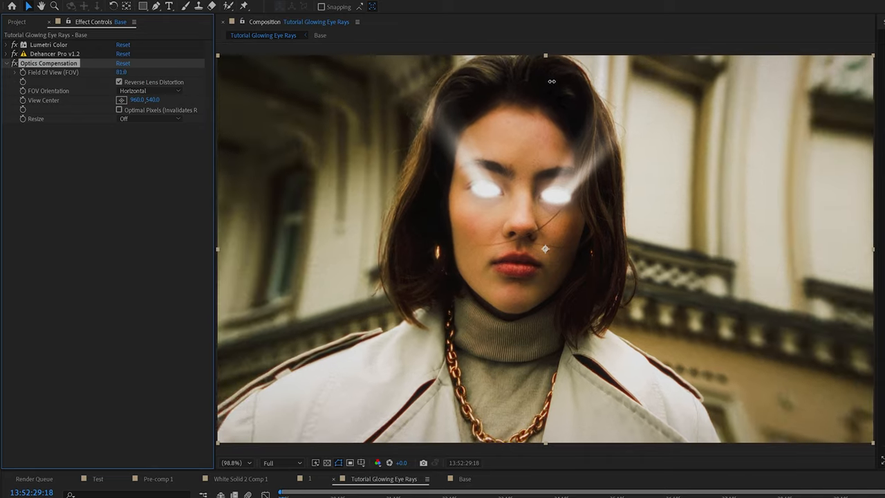
{"action": "left_click_drag", "start_coordinate": [121, 72], "coordinate": [138, 72]}
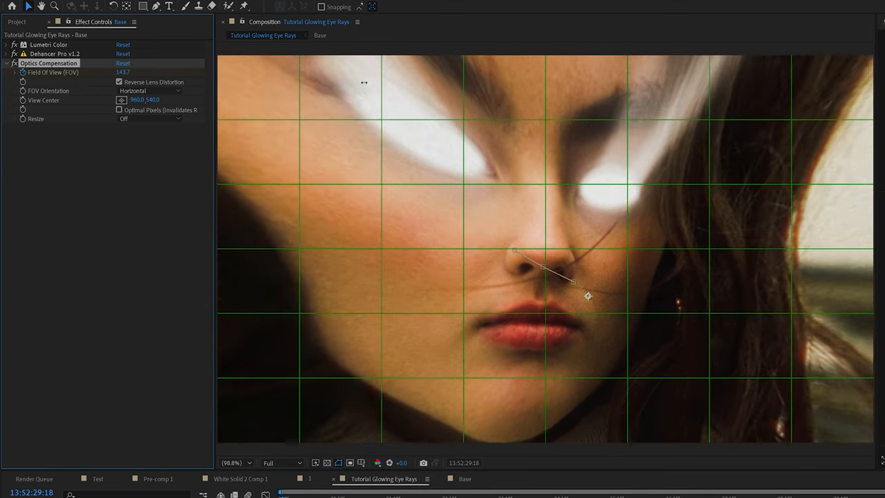
{"action": "left_click_drag", "start_coordinate": [132, 72], "coordinate": [123, 72]}
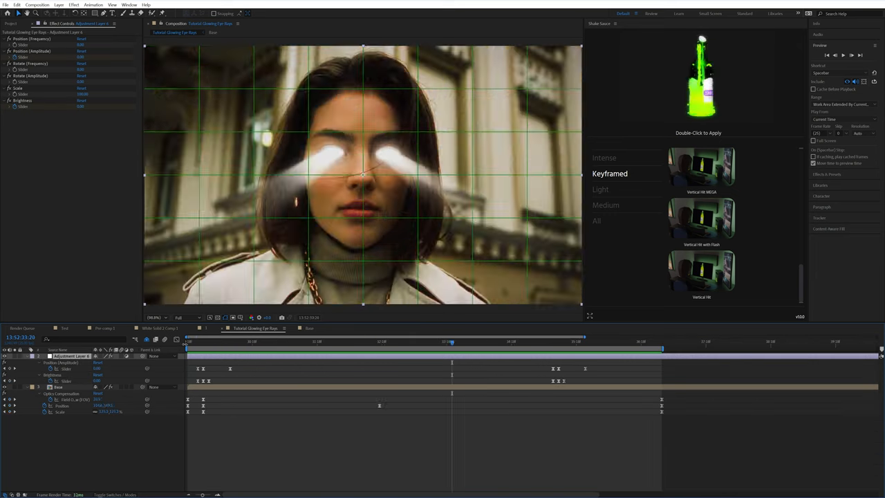
Move Lumetri Color and Dehancer Pro from Base onto the top adjustment layer.
{"action": "right_click", "coordinate": [145, 356]}
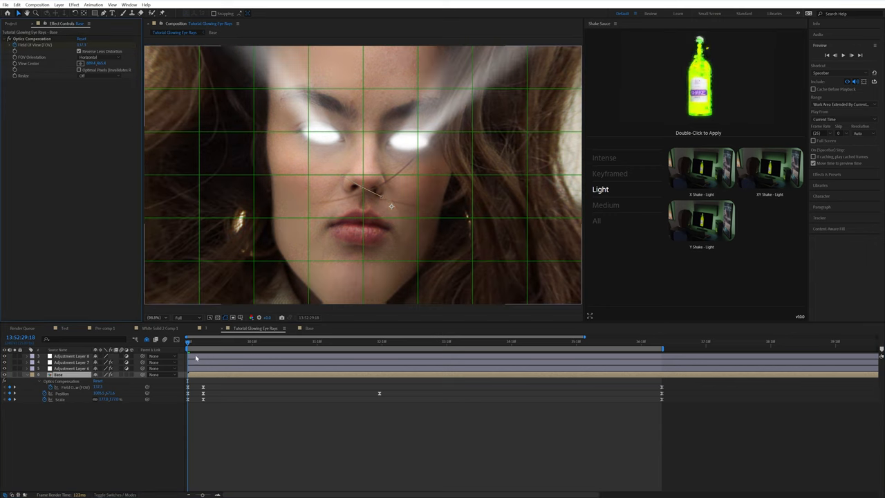
{"action": "left_click", "coordinate": [69, 356]}
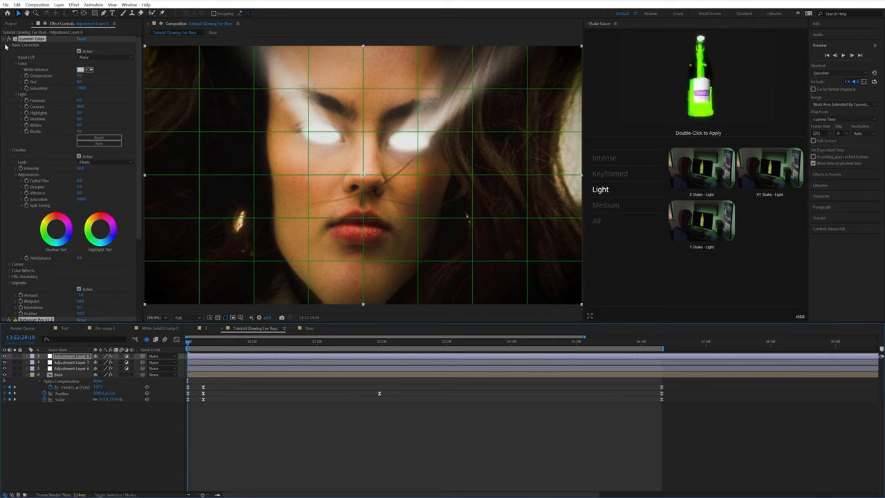
{"action": "type", "text": "rsmv"}
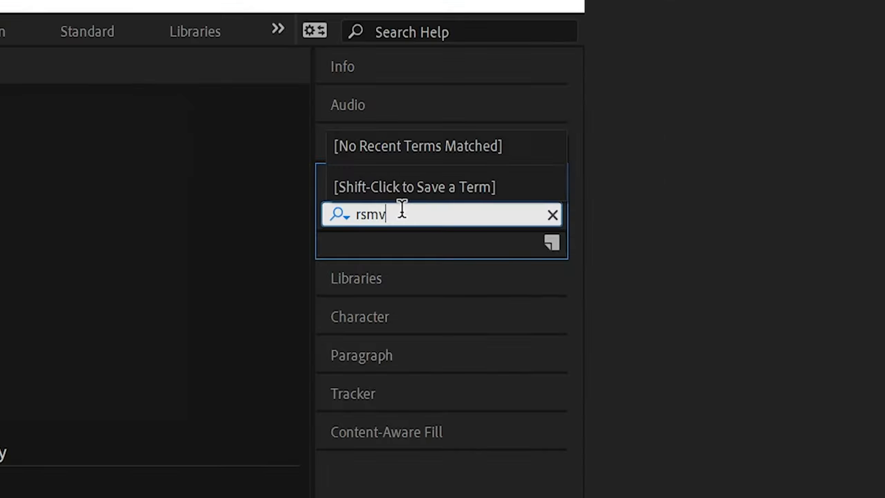